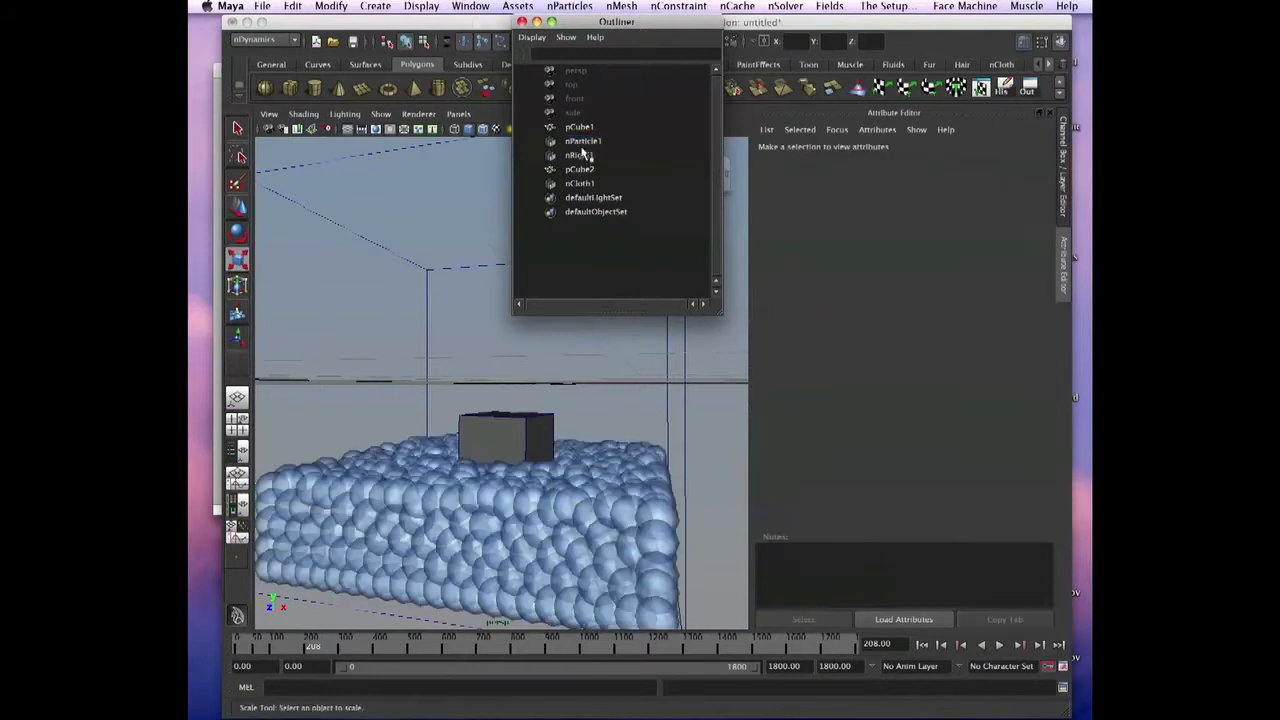
Step: Select nParticle1 and reveal its Spheres particle render type in the Shading attributes
click(584, 140)
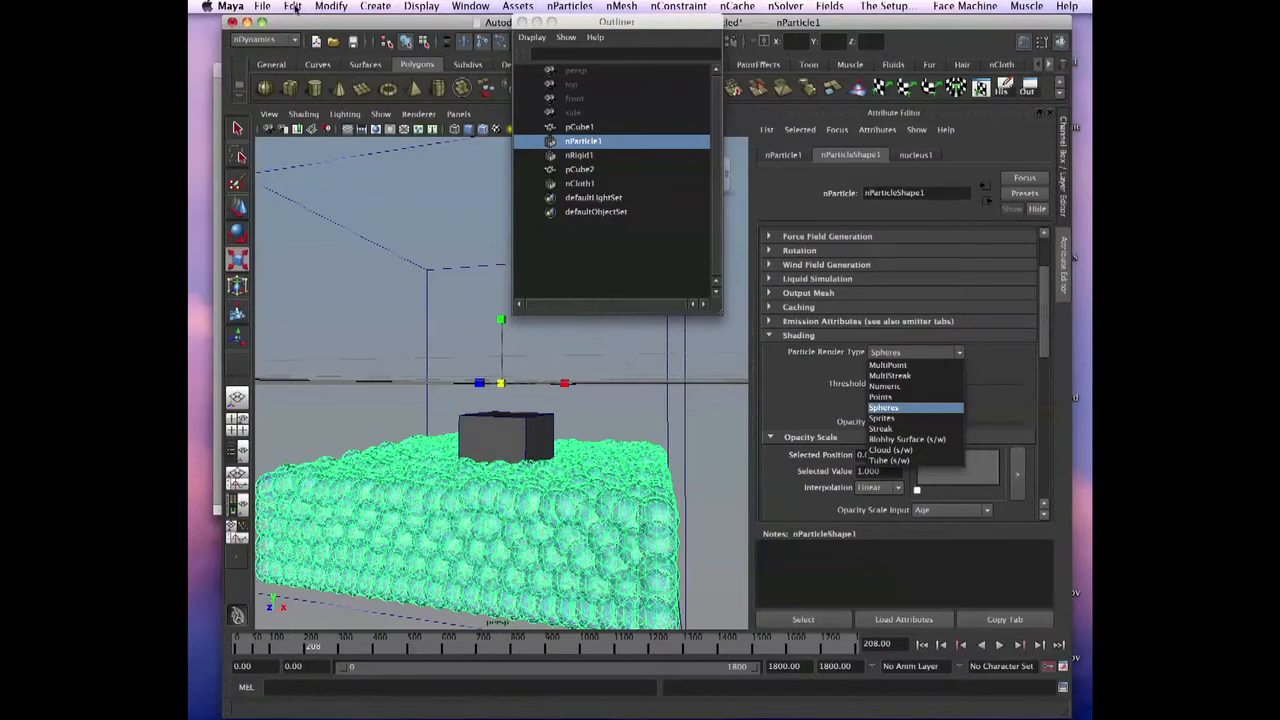
click(332, 6)
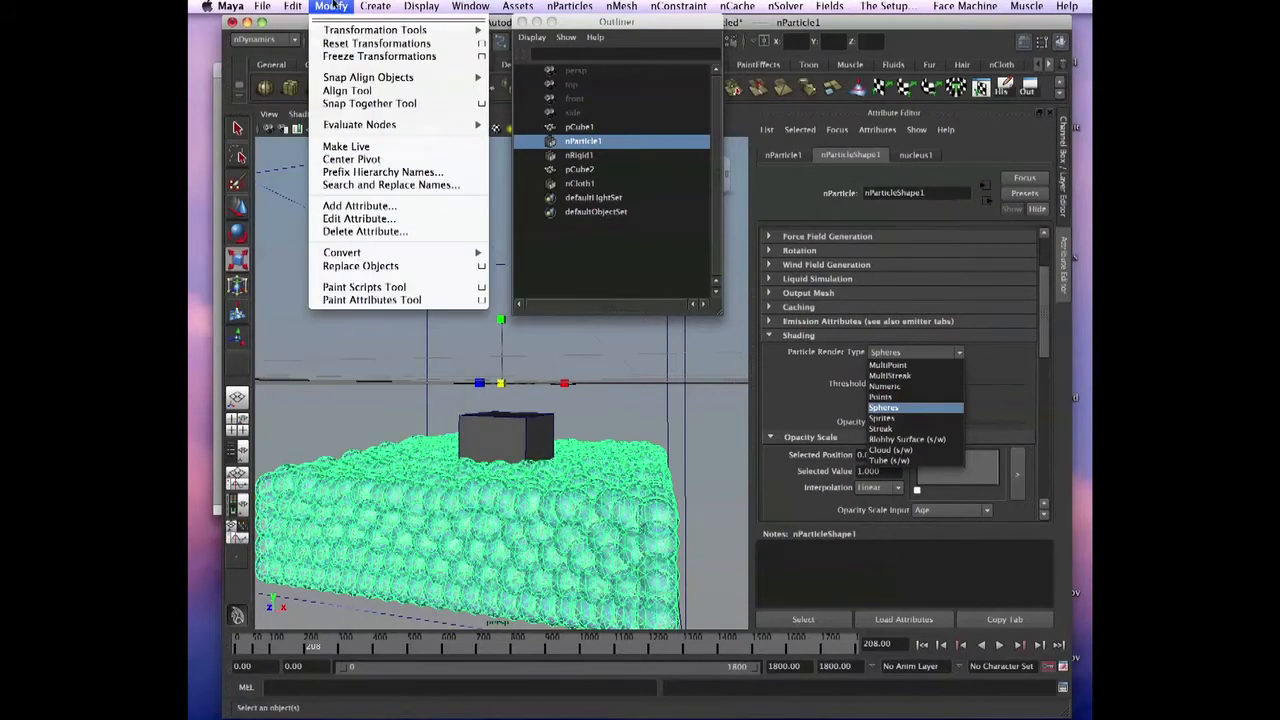
Step: Convert nParticle1 to a polygon mesh (polySurface1) via Modify > Convert > nParticle to Polygons
click(376, 6)
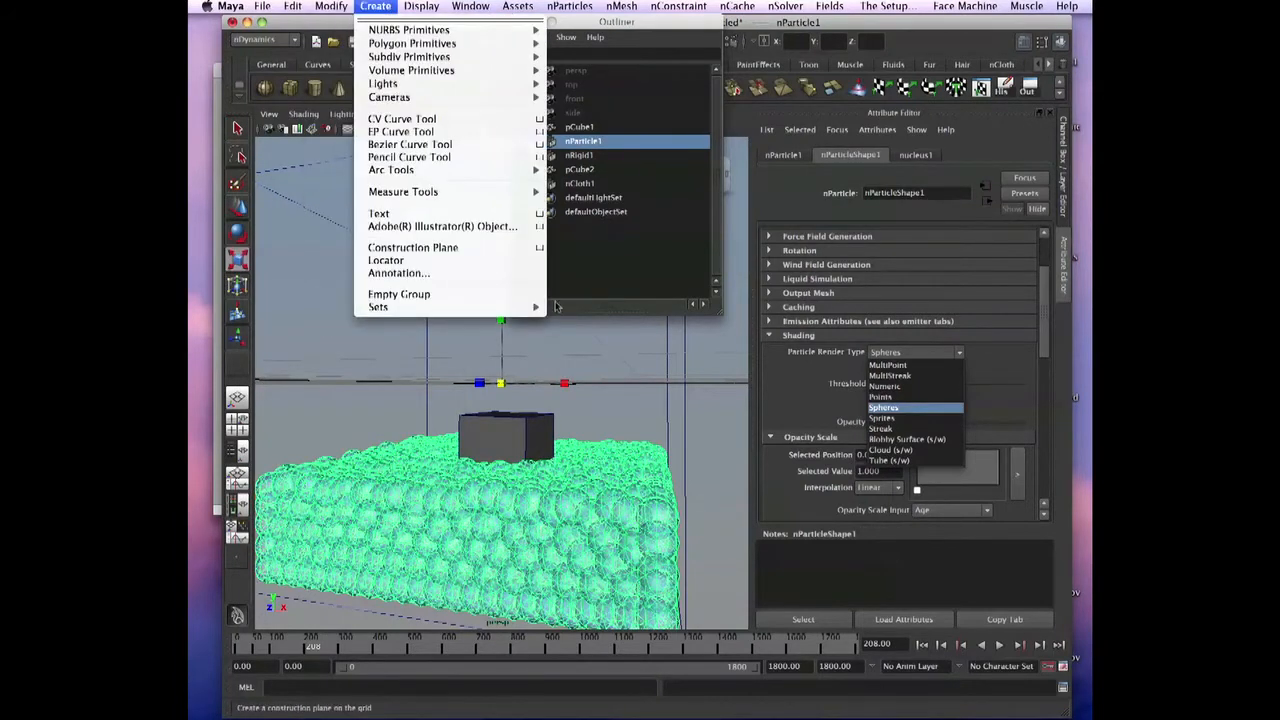
click(330, 6)
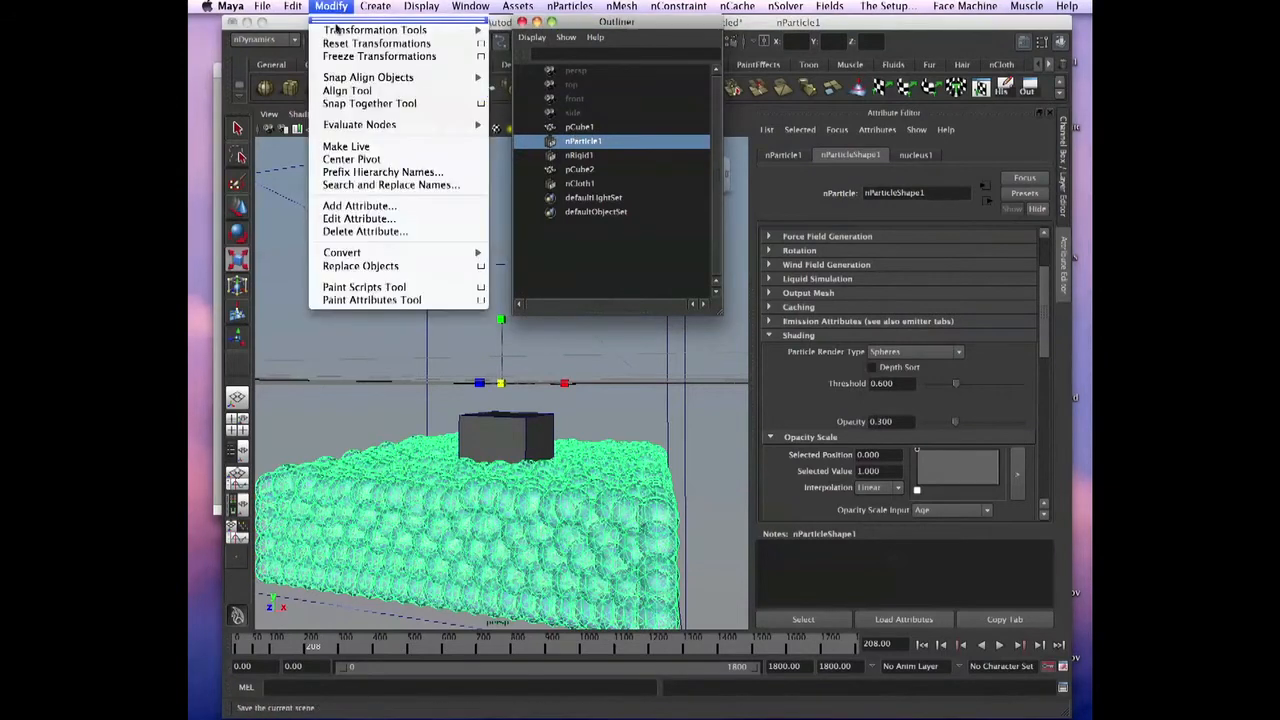
mouse_move(348, 90)
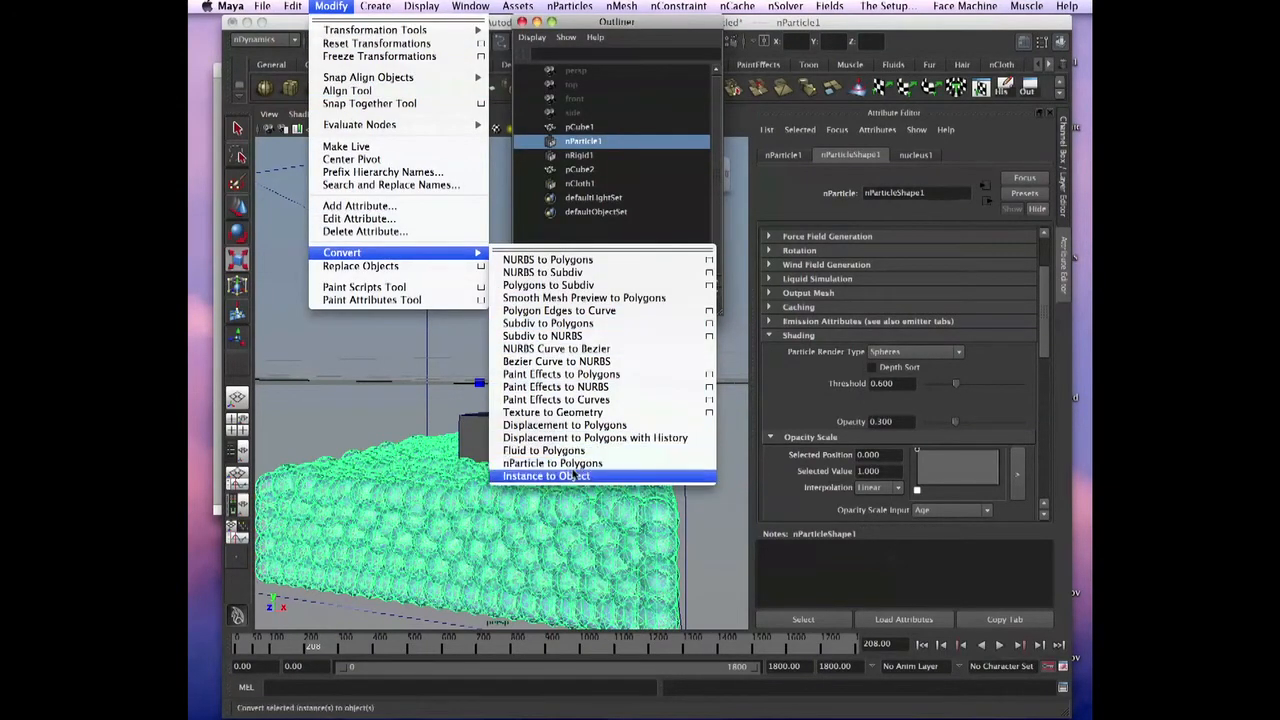
mouse_move(552, 464)
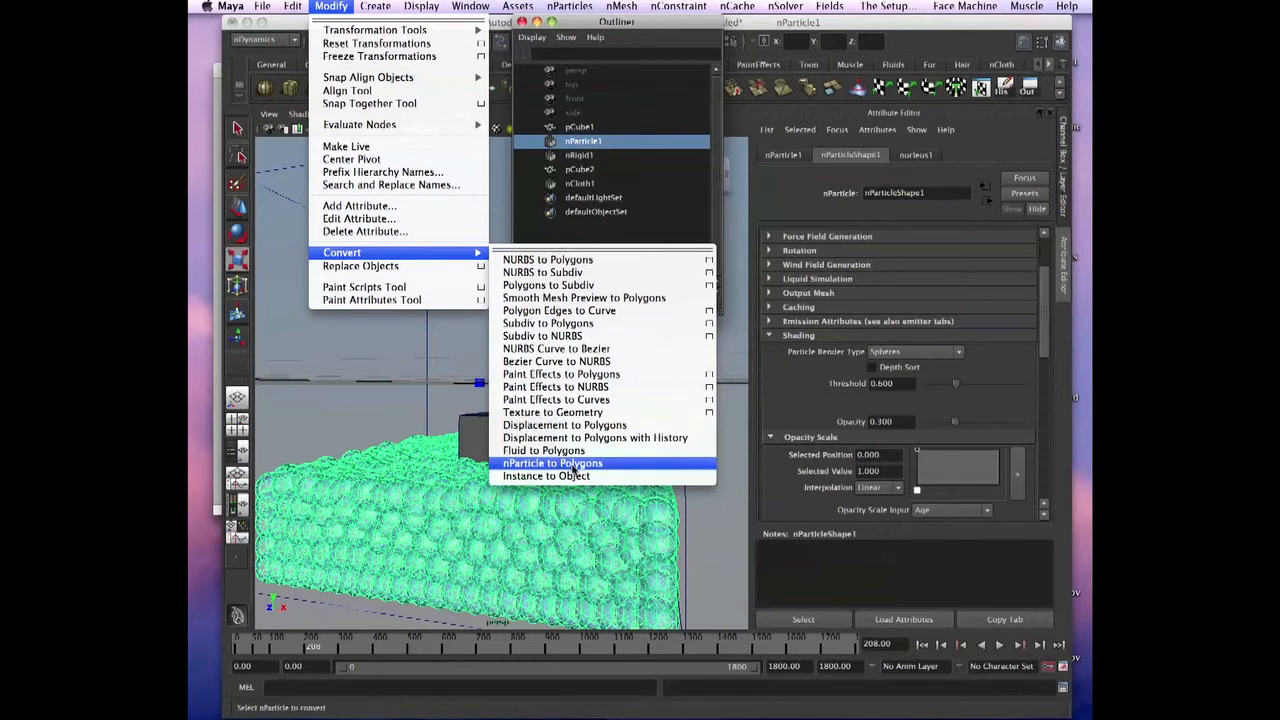
click(552, 464)
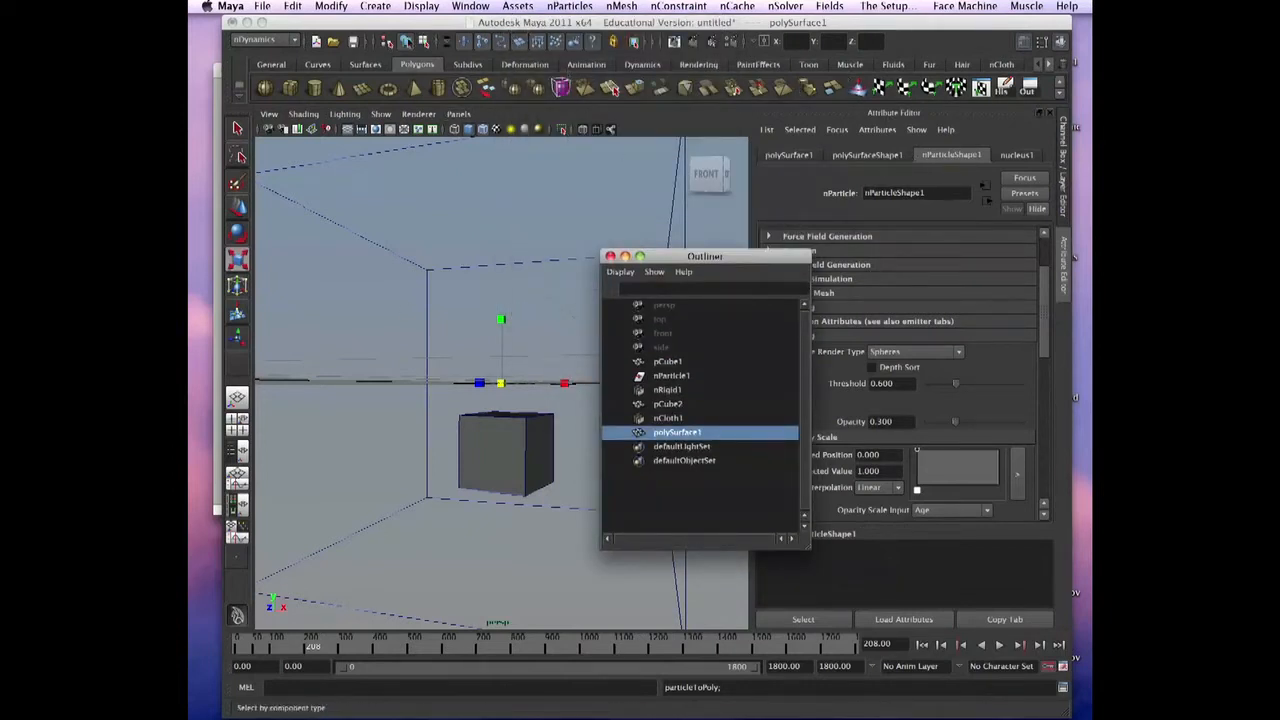
Step: Bring up the Window menu's rendering editors to reach the Hypershade
click(470, 8)
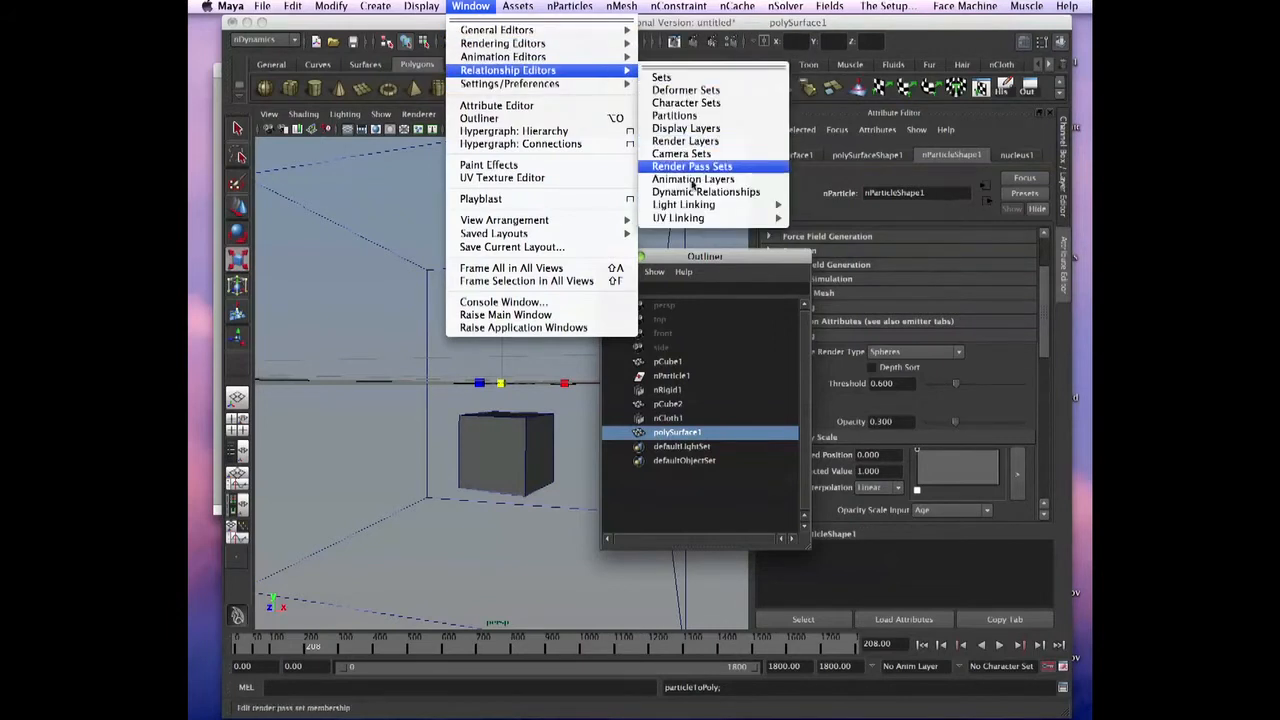
mouse_move(674, 114)
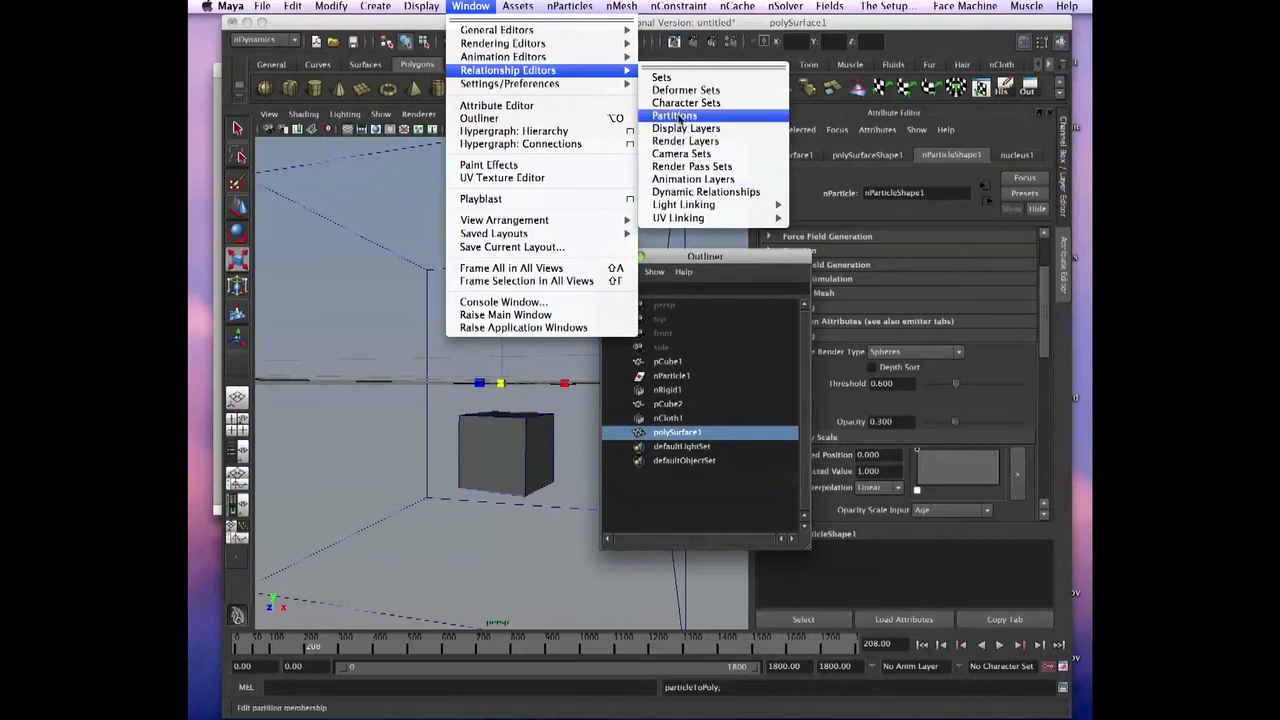
mouse_move(686, 128)
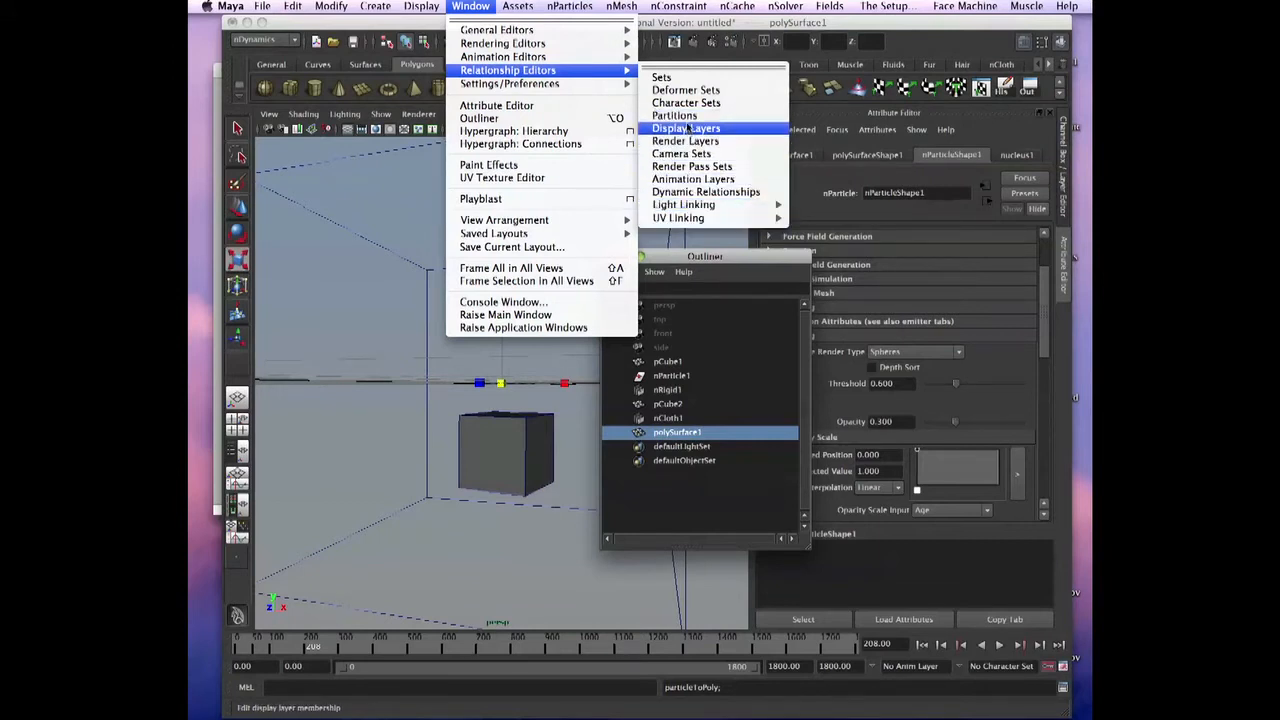
mouse_move(686, 104)
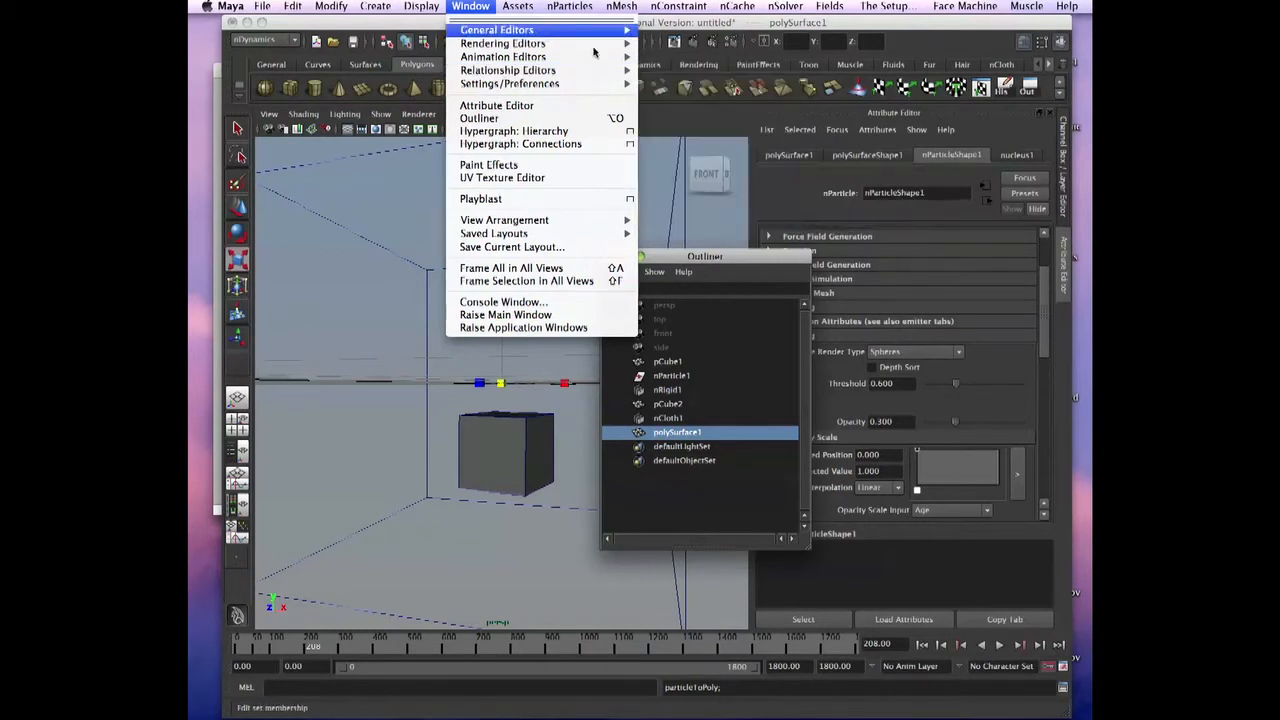
mouse_move(502, 44)
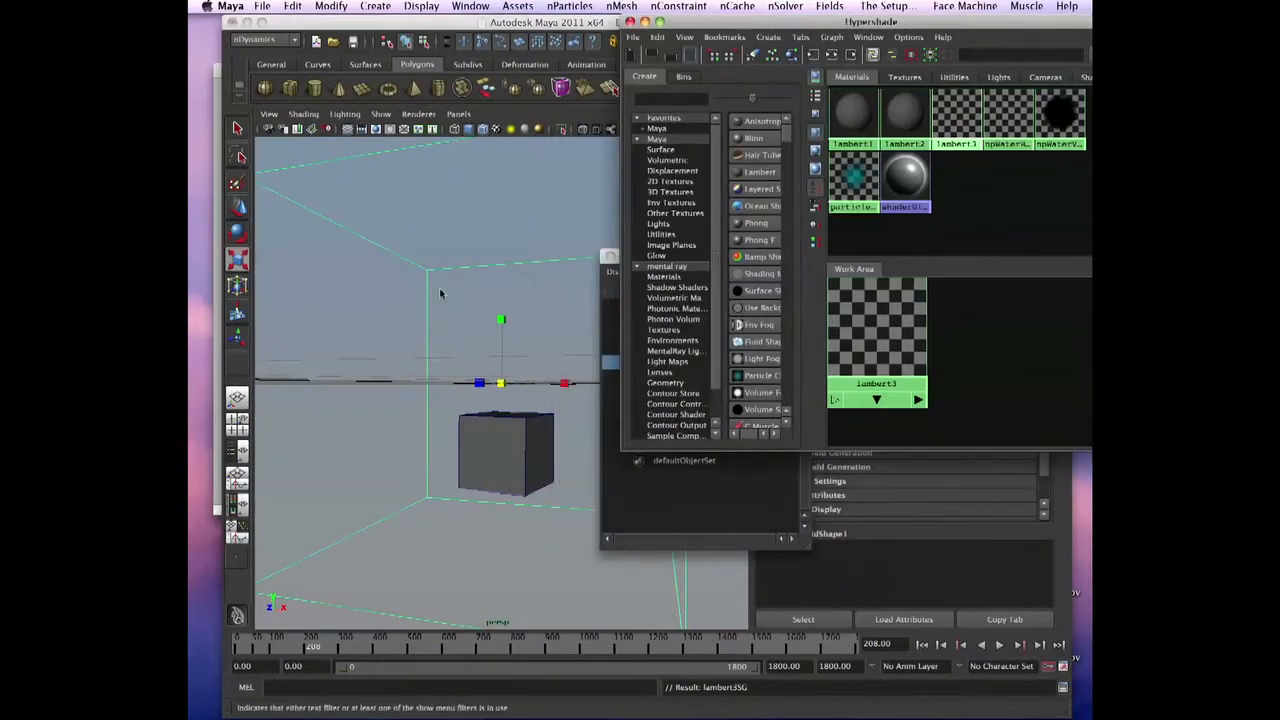
Step: Show the lambert material's colour and transparency attributes from the Hypershade, then clear the selection
click(380, 112)
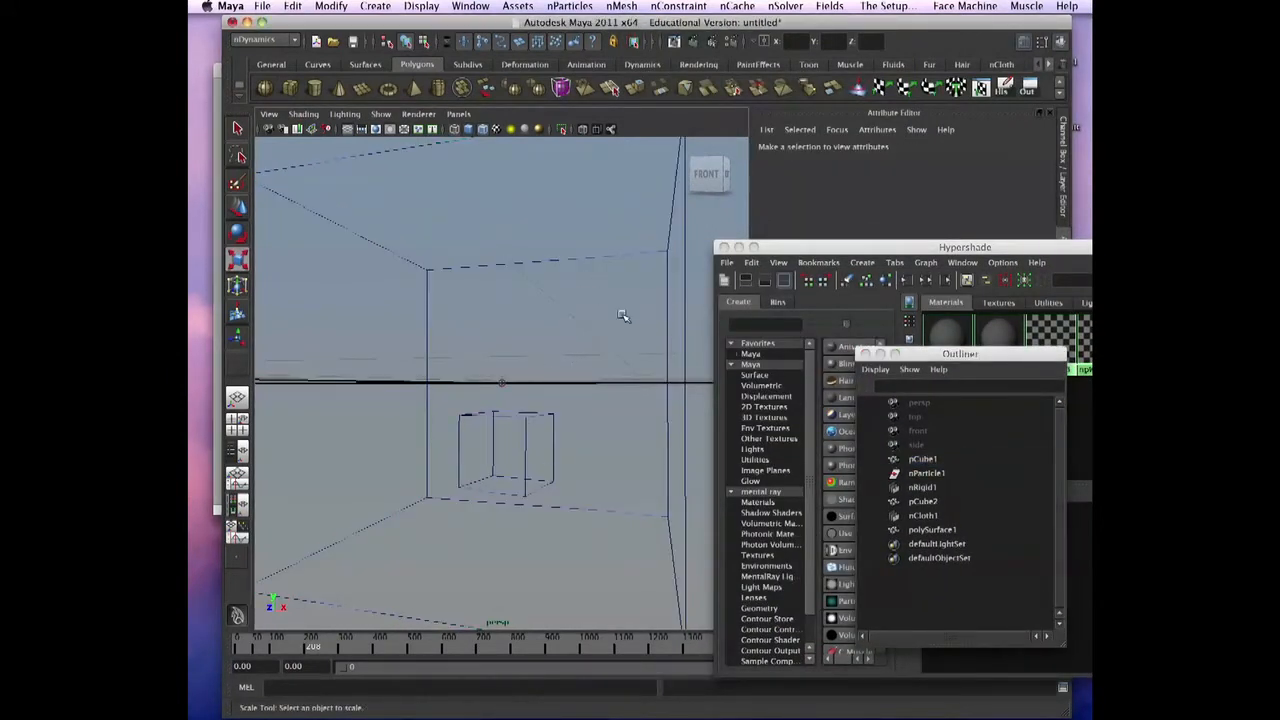
click(922, 458)
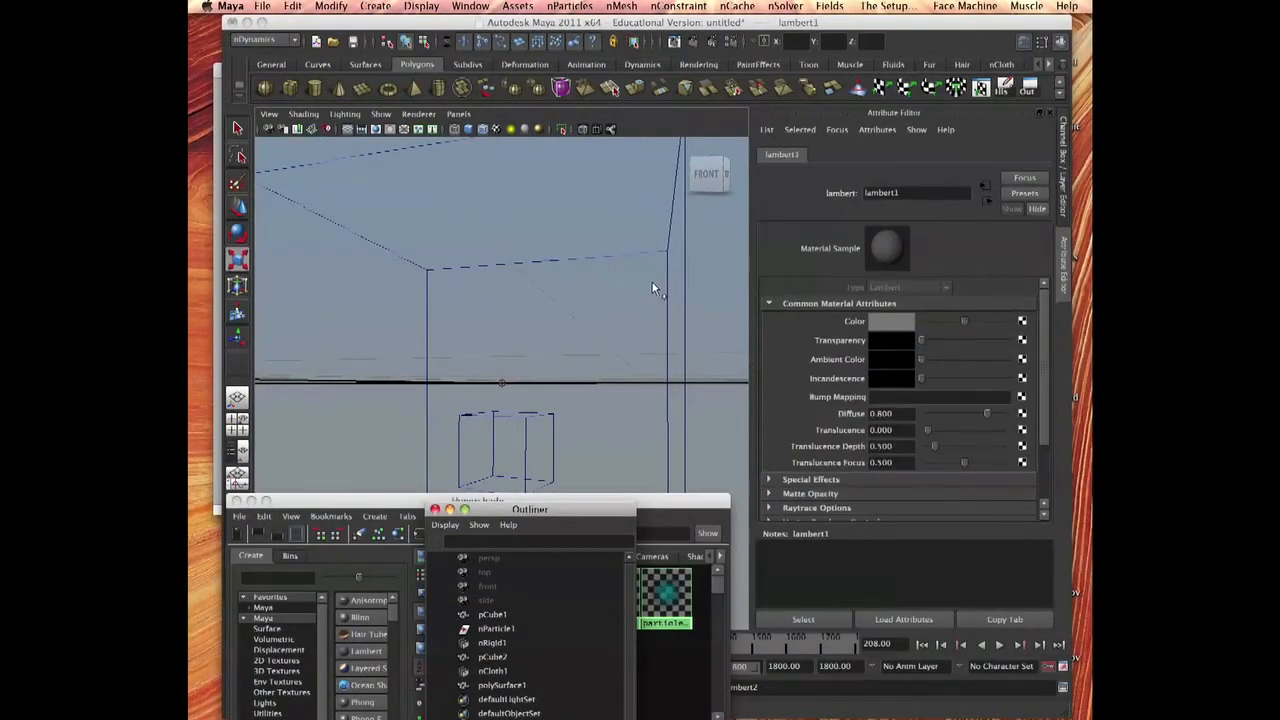
click(502, 684)
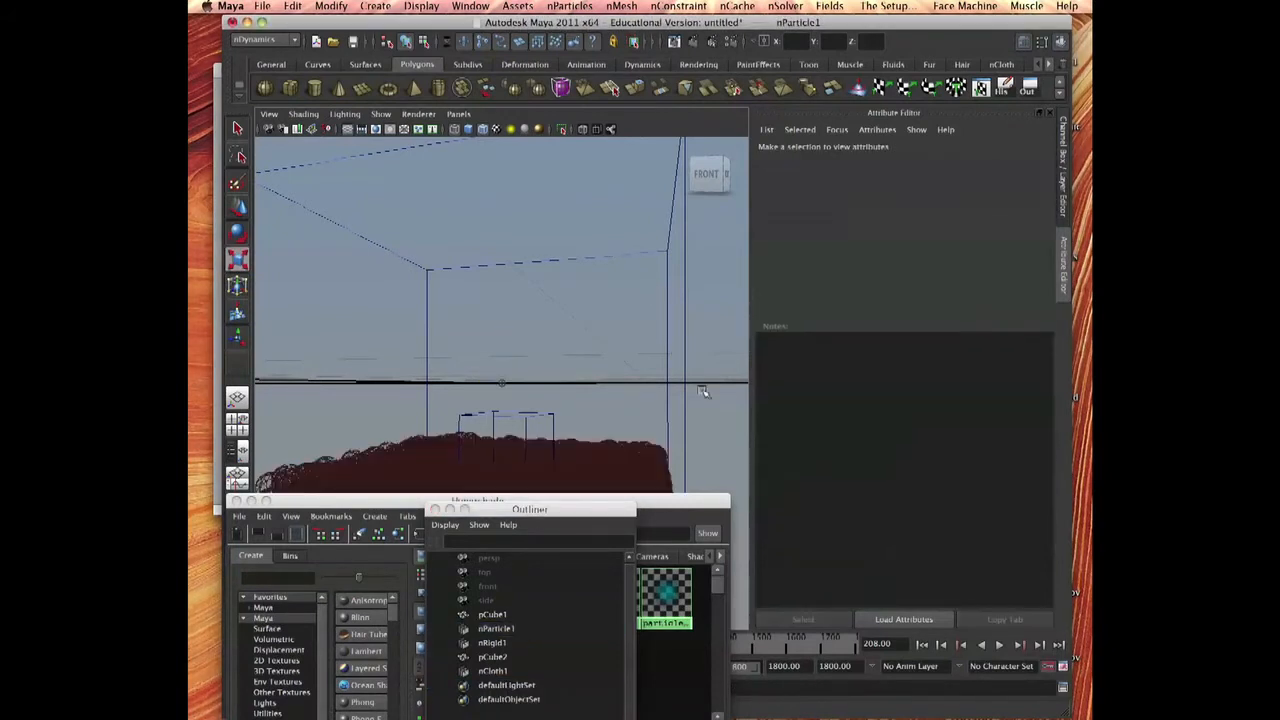
Step: Set nParticle1's Particle Render Type to Blobby Surface (s/w) and reach its Output Mesh settings
click(492, 614)
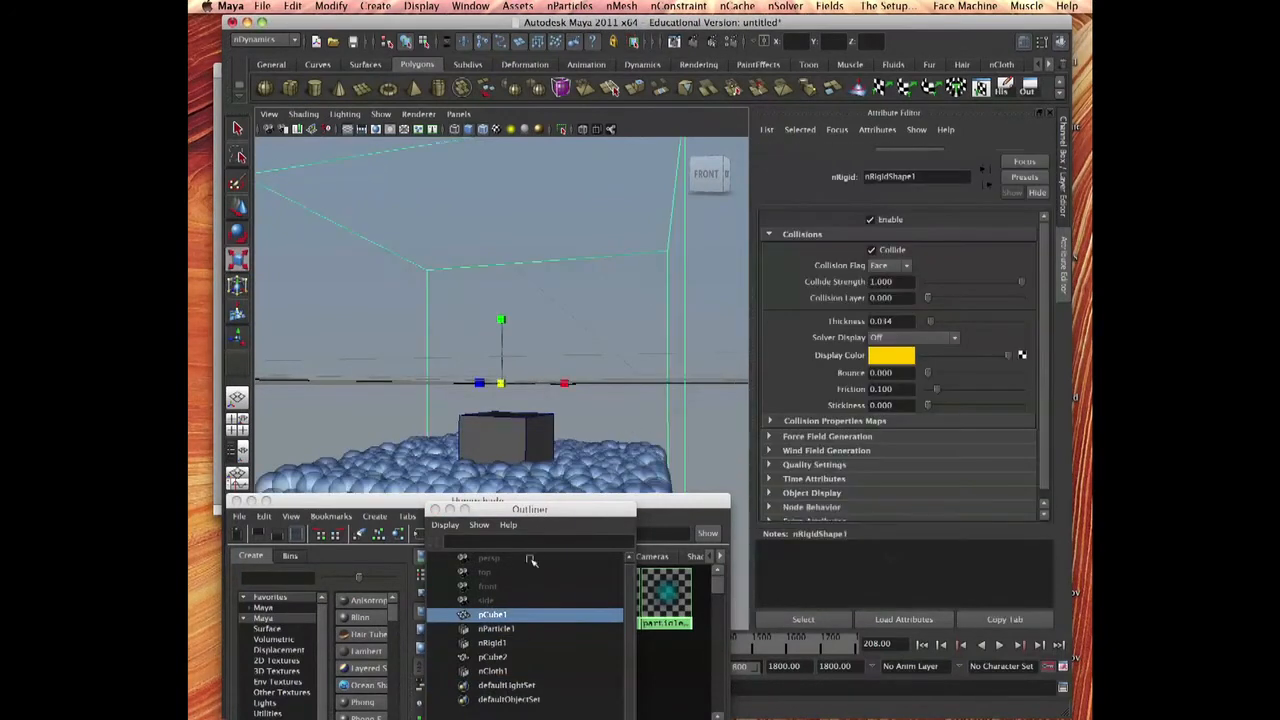
click(496, 628)
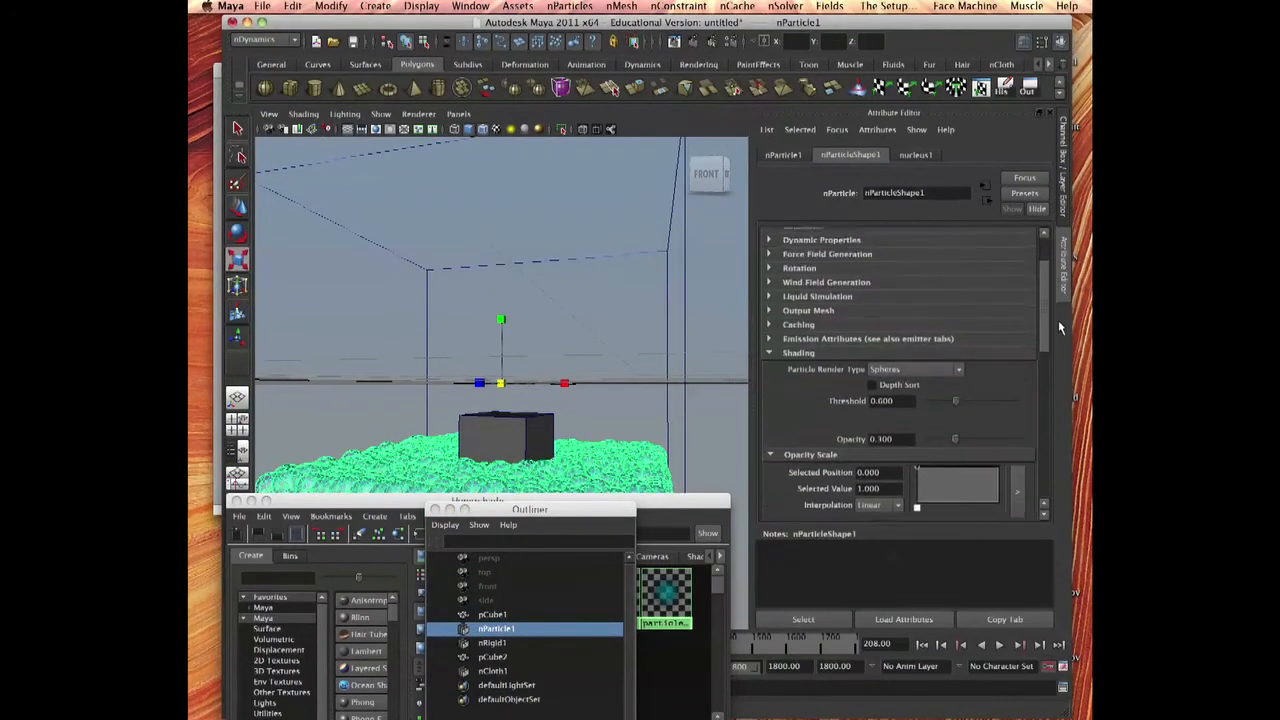
click(916, 380)
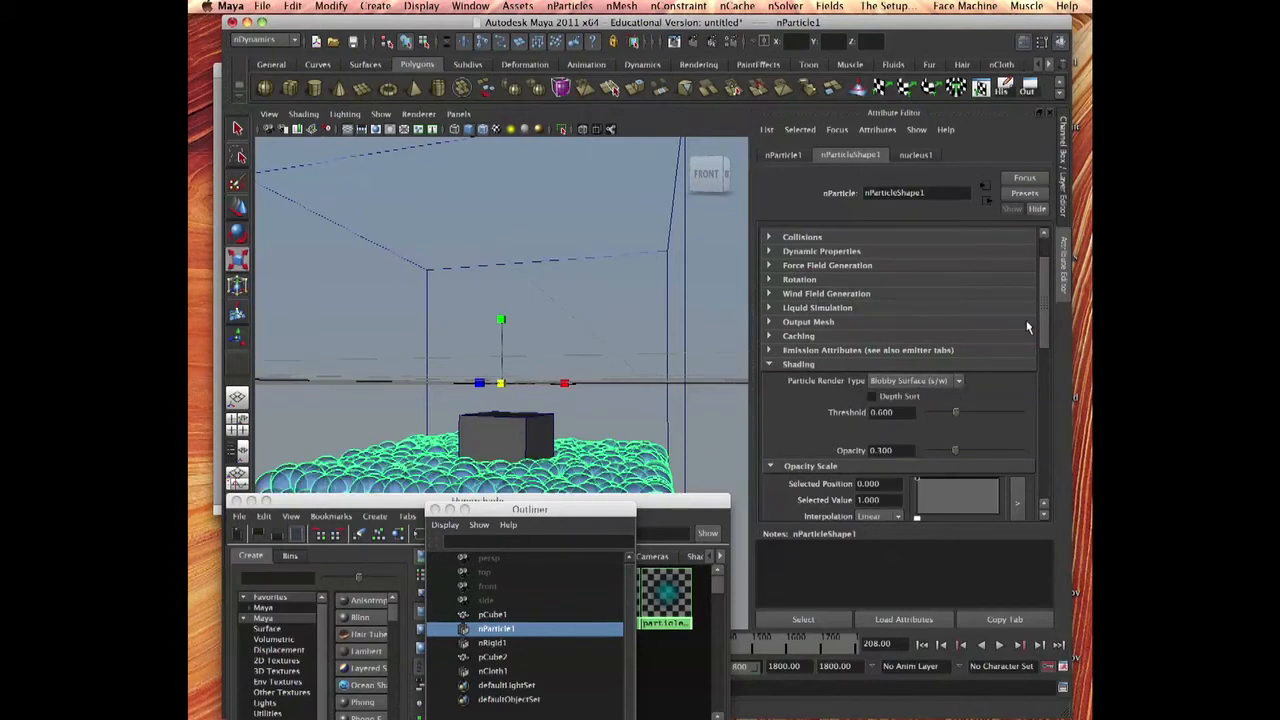
scroll(down, 3)
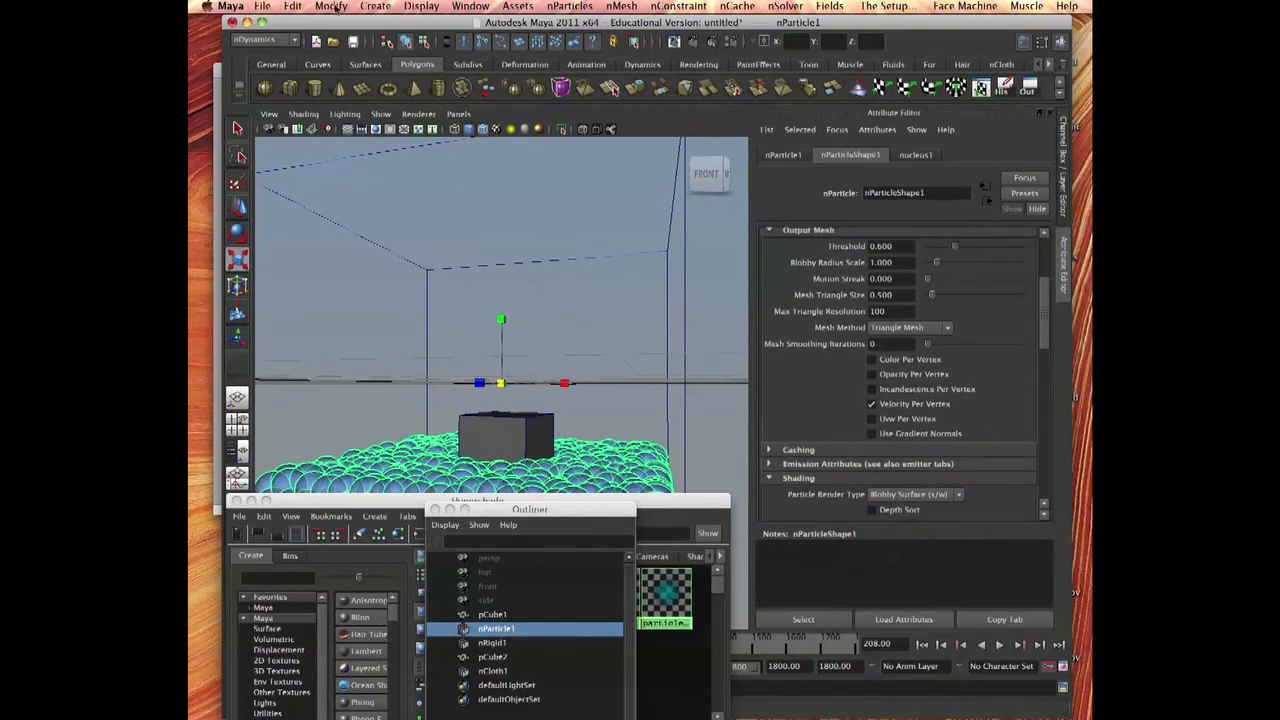
Step: Bring up the Modify menu's object modification commands again
click(292, 6)
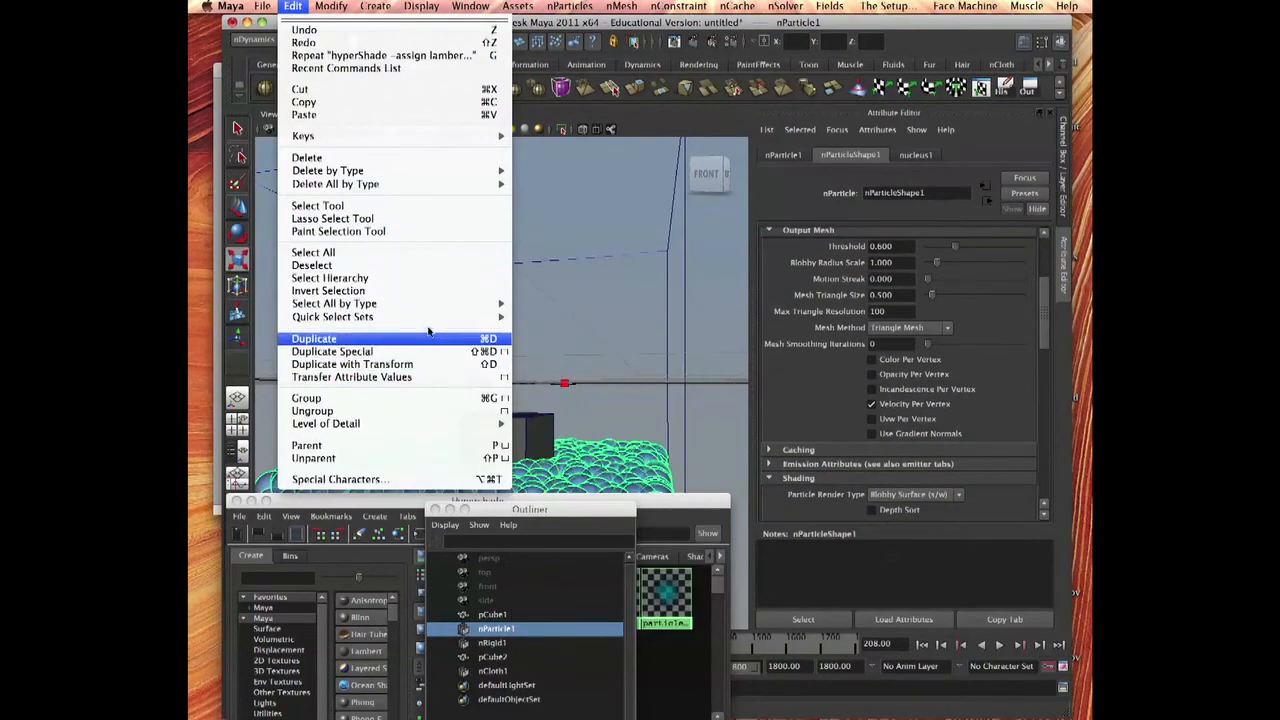
click(332, 6)
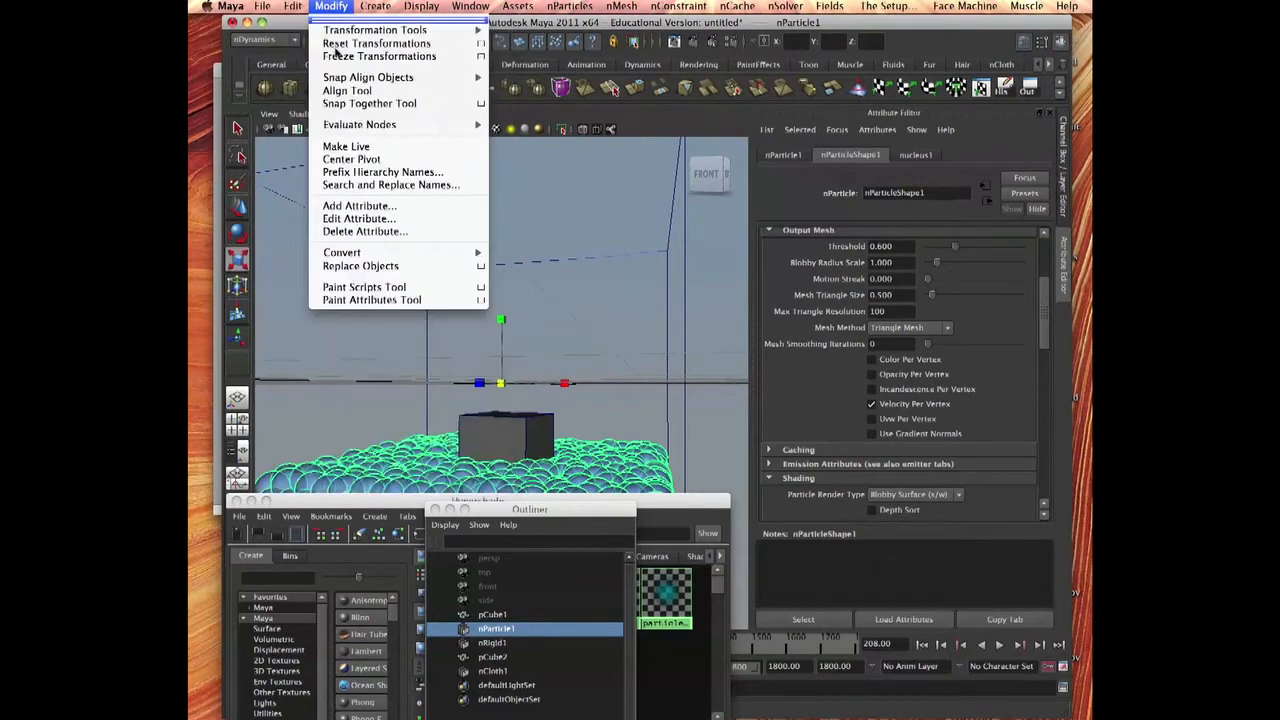
mouse_move(446, 244)
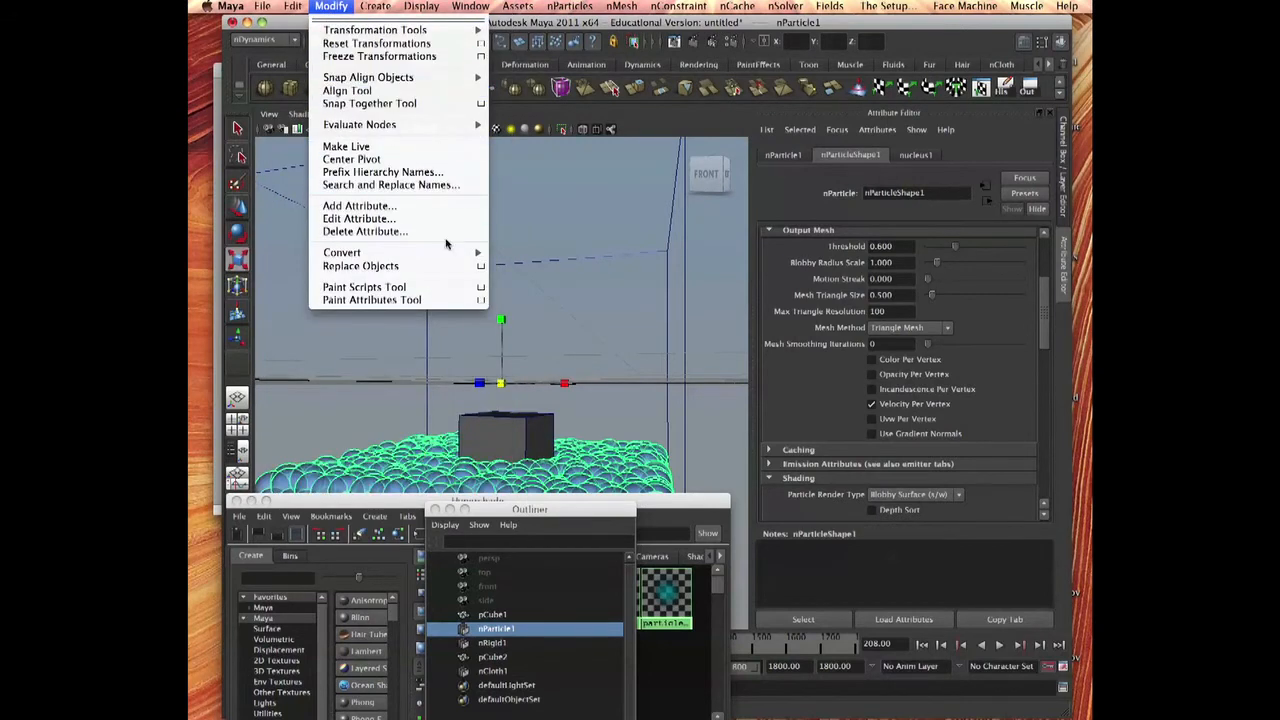